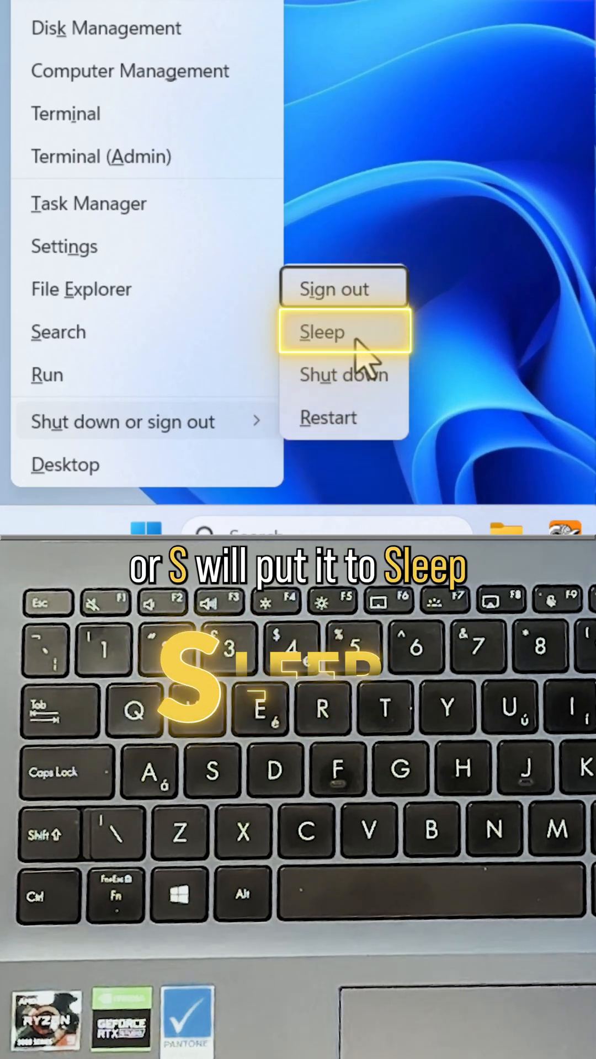
{"action": "mouse_move", "coordinate": [343, 289]}
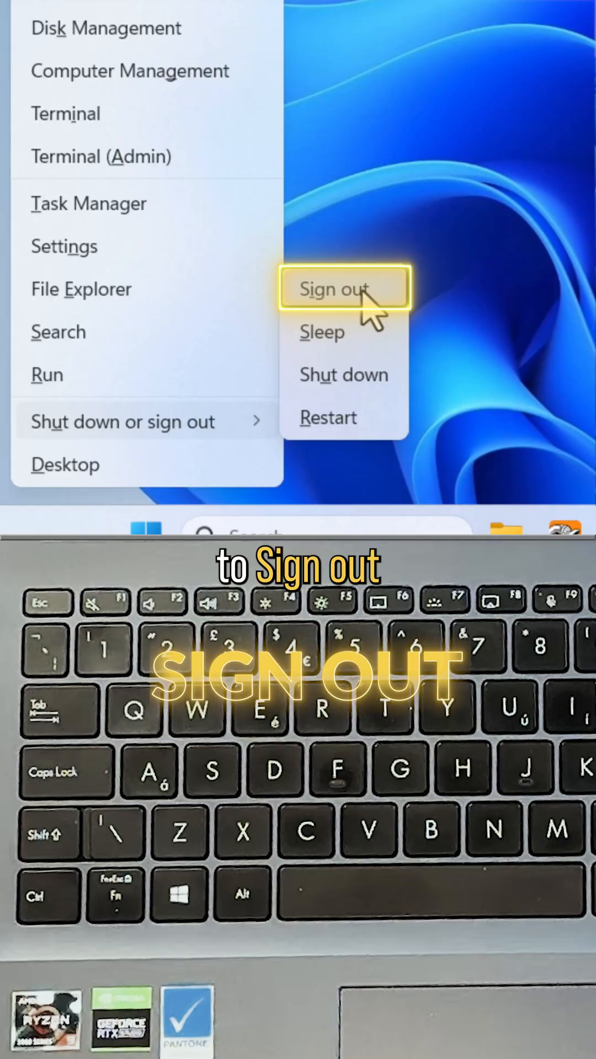
Step: Dismiss the Shut down or sign out submenu without choosing Sleep or Sign out
{"action": "left_click", "coordinate": [341, 289]}
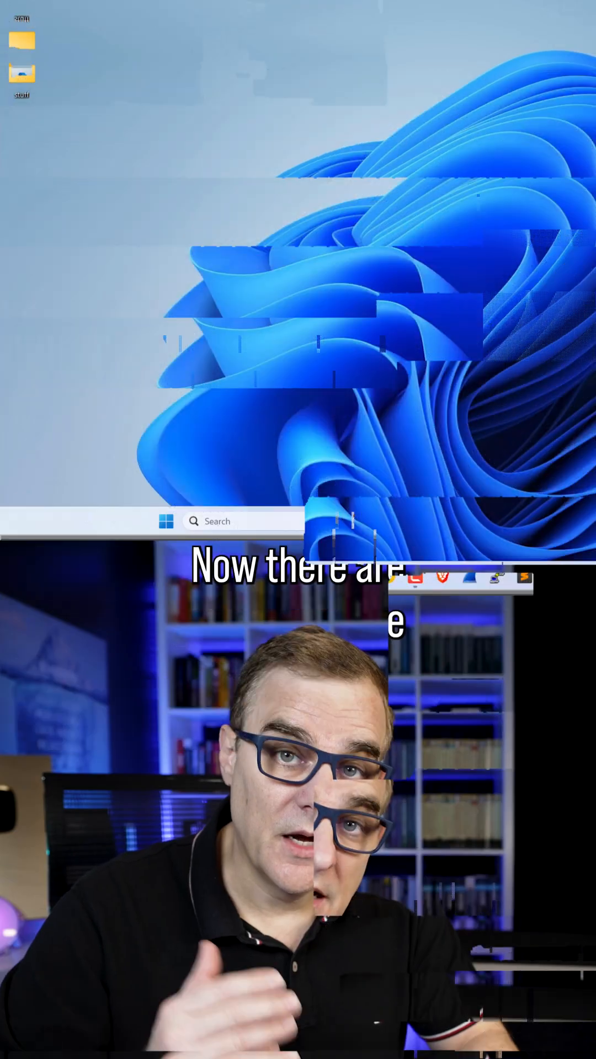
Step: Launch Device Manager from the Win+X Quick Link menu, then close it
{"action": "key", "text": "Win+X"}
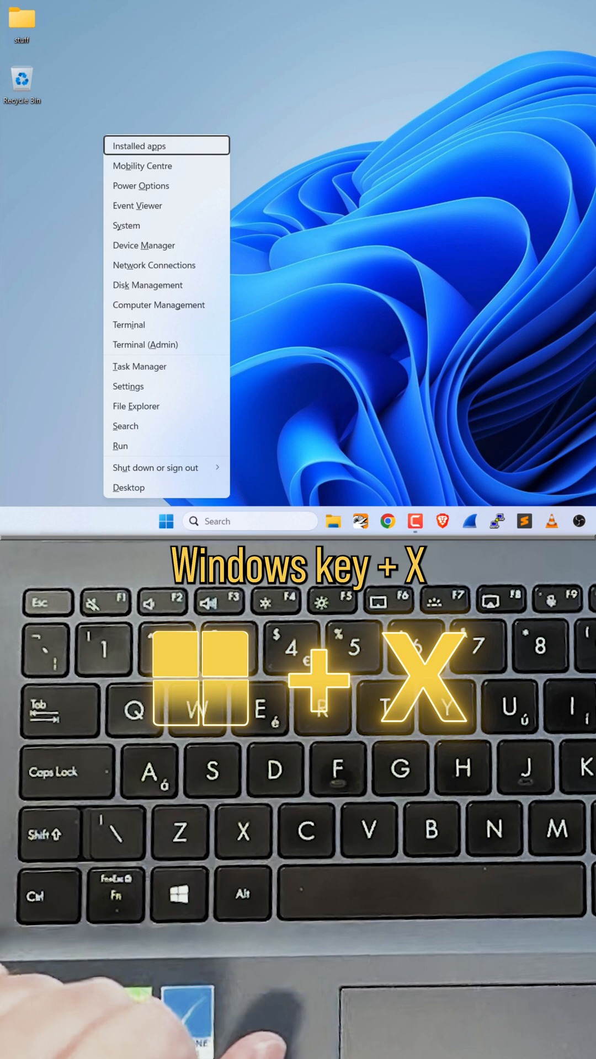
{"action": "left_click", "coordinate": [147, 285]}
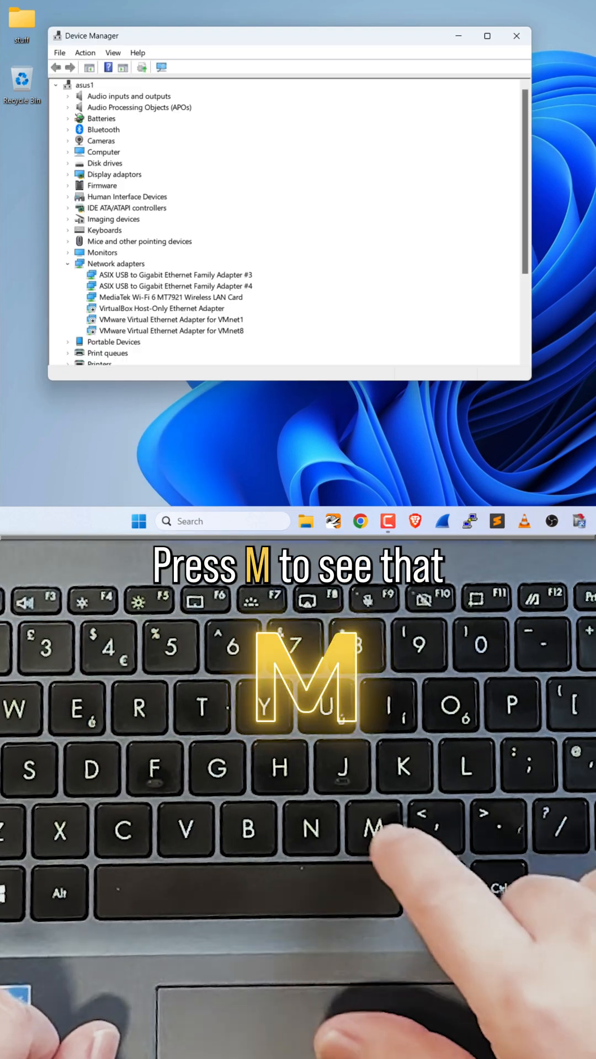
{"action": "key", "text": "alt+f4"}
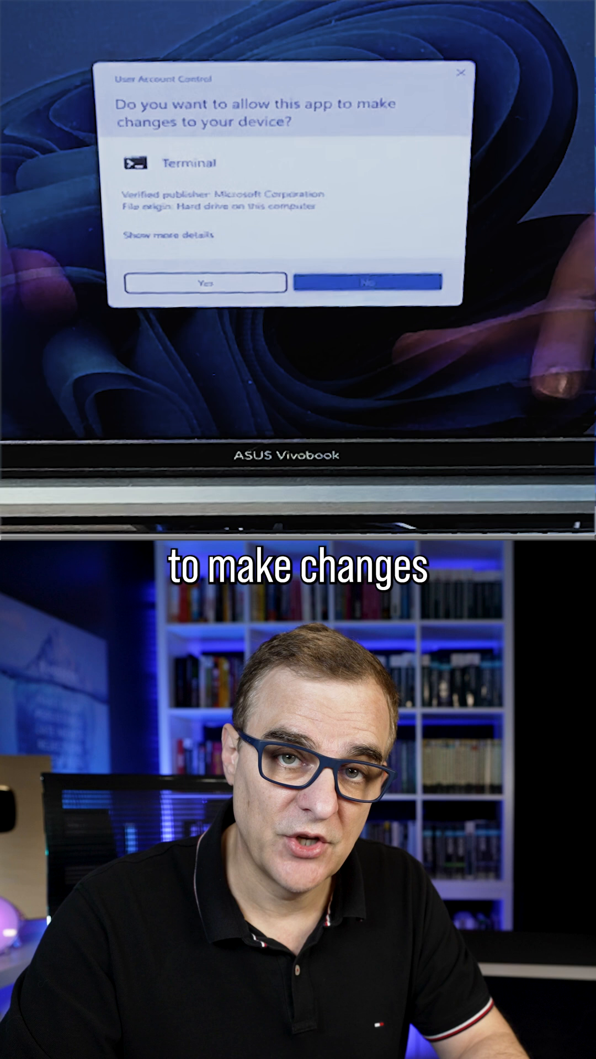
Step: Approve the User Account Control prompt for the admin Terminal
{"action": "left_click", "coordinate": [206, 281]}
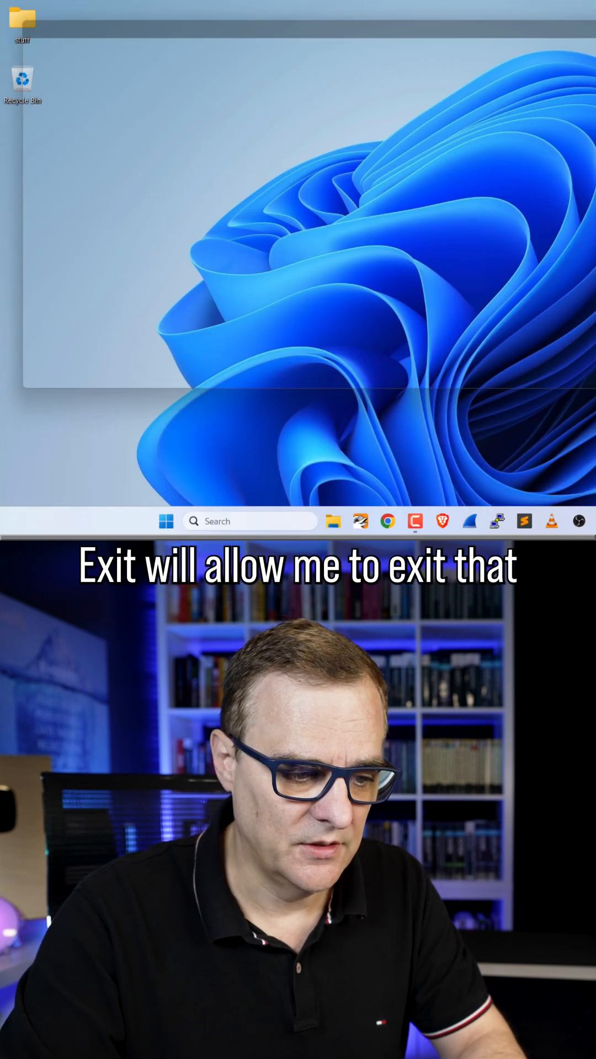
{"action": "key", "text": "win+x"}
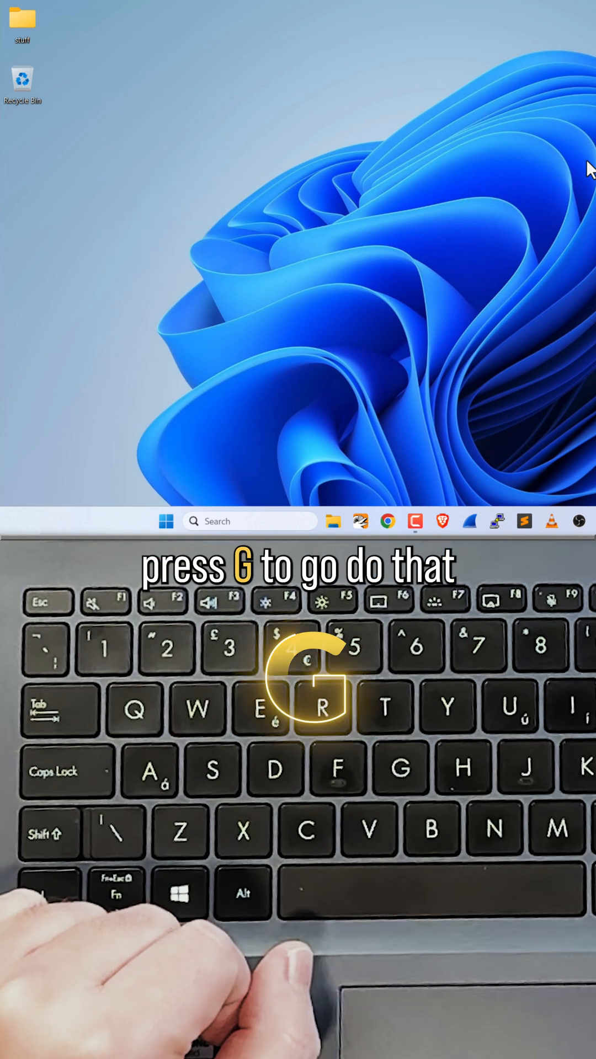
Step: Open Computer Management with G and select Task Scheduler under System Tools
{"action": "key", "text": "g"}
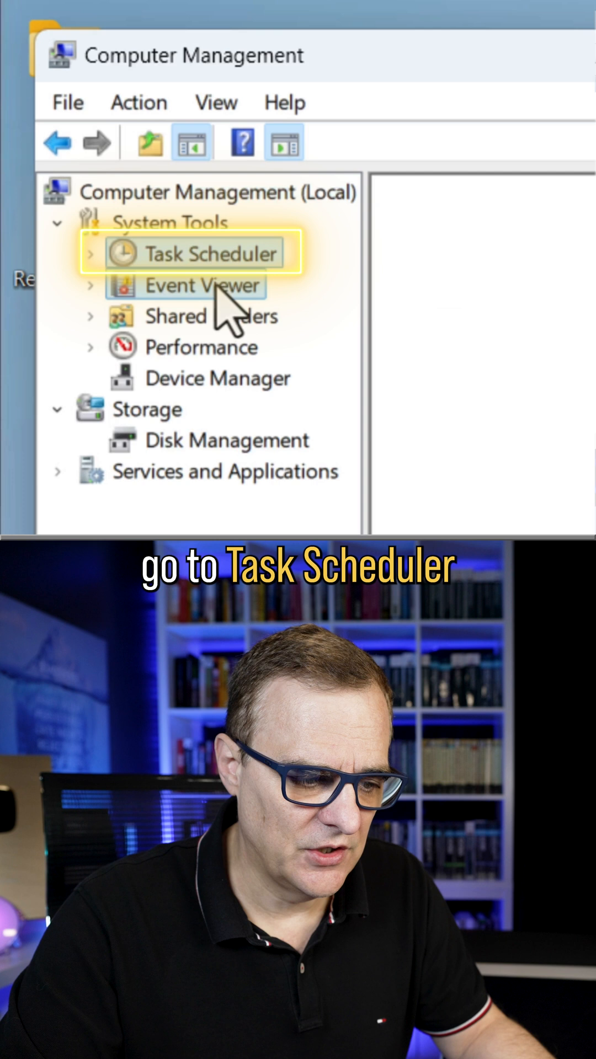
{"action": "left_click", "coordinate": [196, 285]}
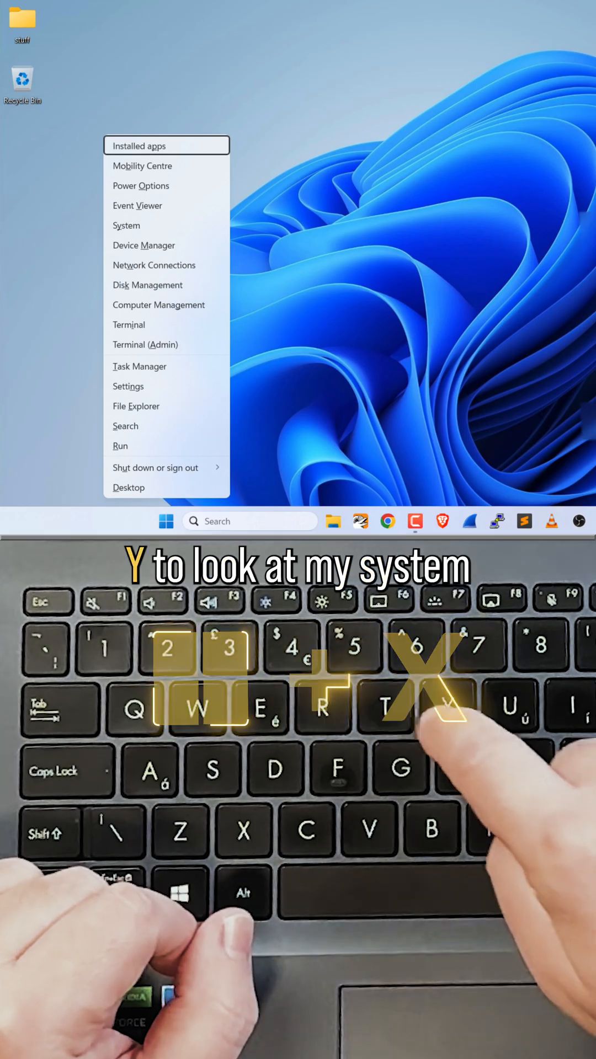
Step: Close the open window and reopen the Win+X Quick Link menu
{"action": "left_click", "coordinate": [126, 225]}
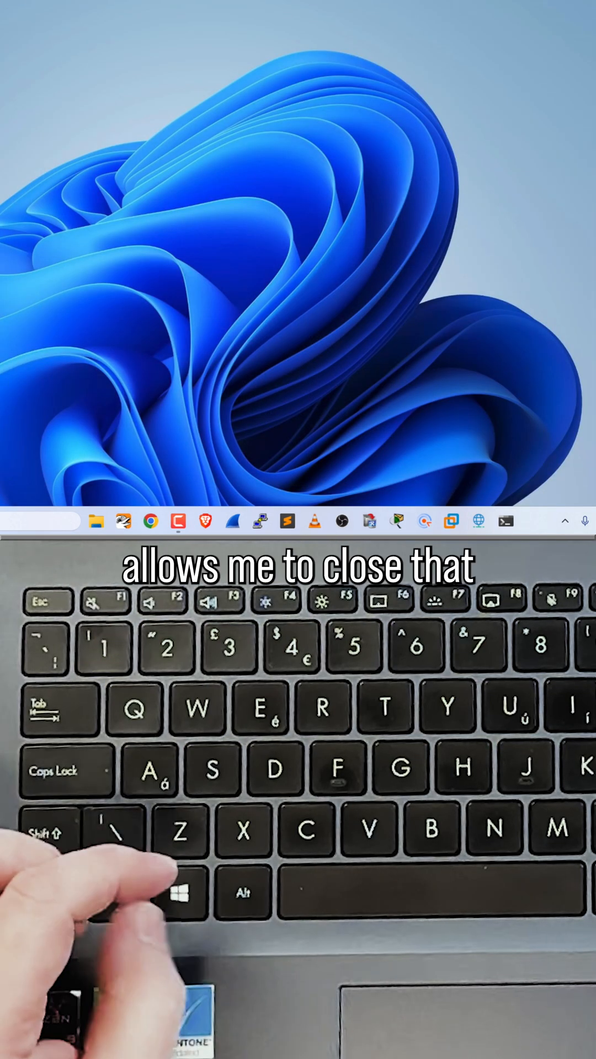
{"action": "key", "text": "Win+X"}
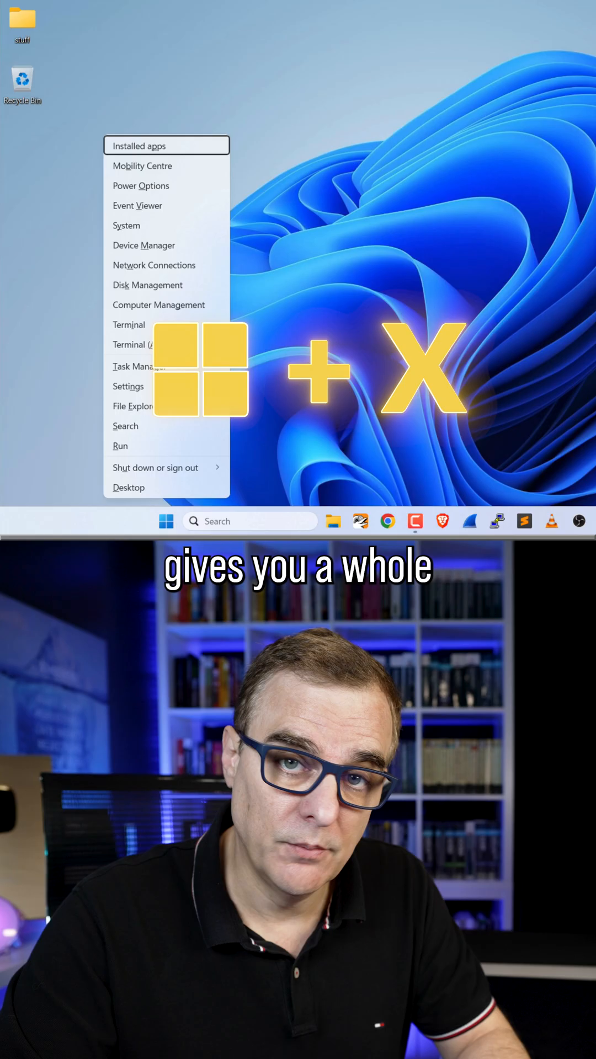